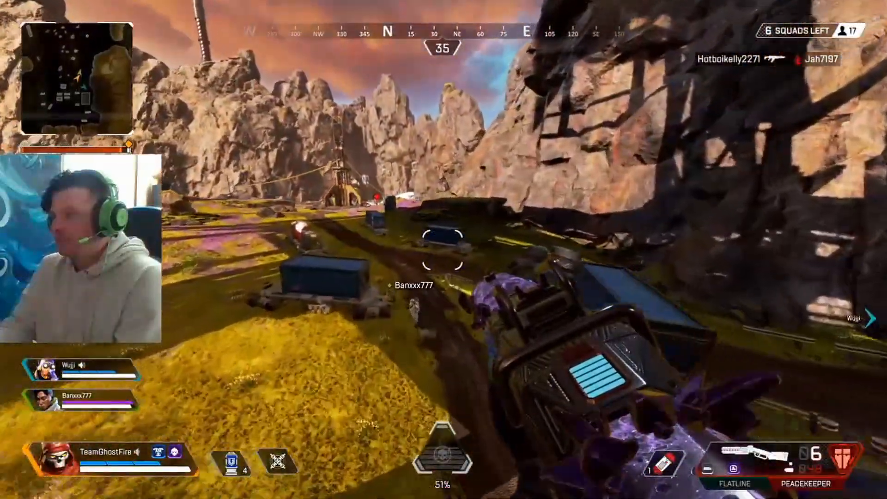
mouse_move(443, 249)
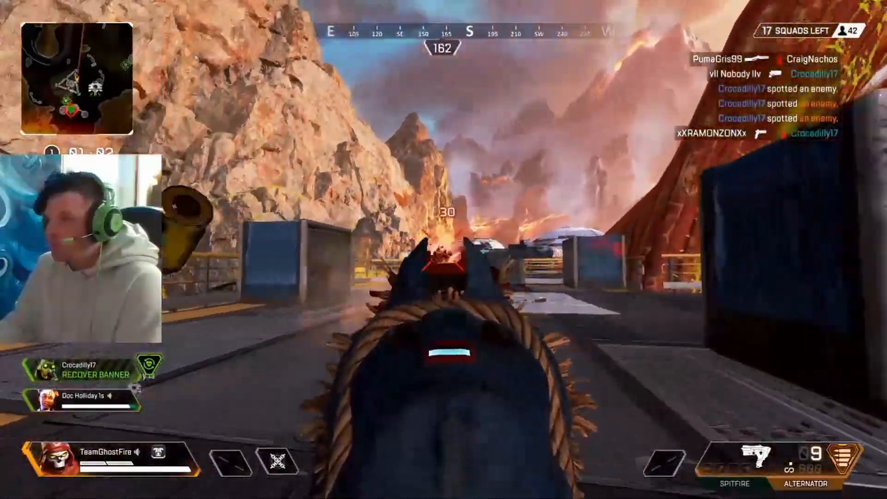
mouse_move(444, 249)
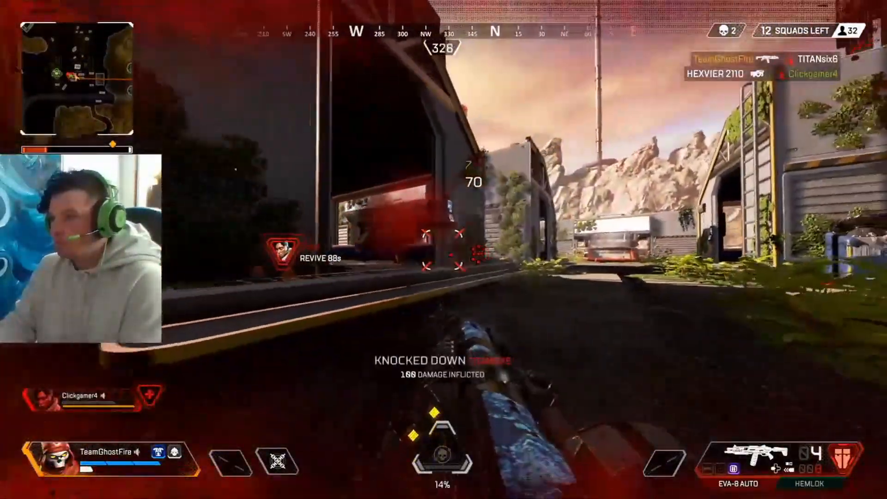
mouse_move(443, 249)
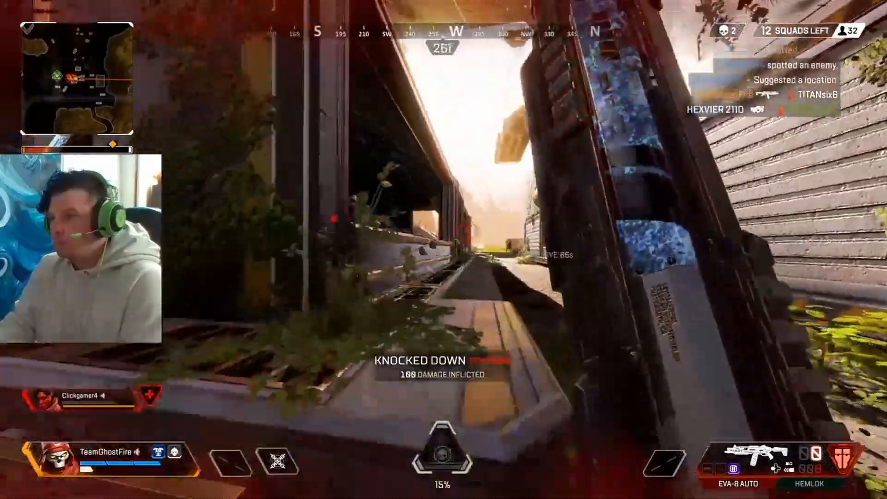